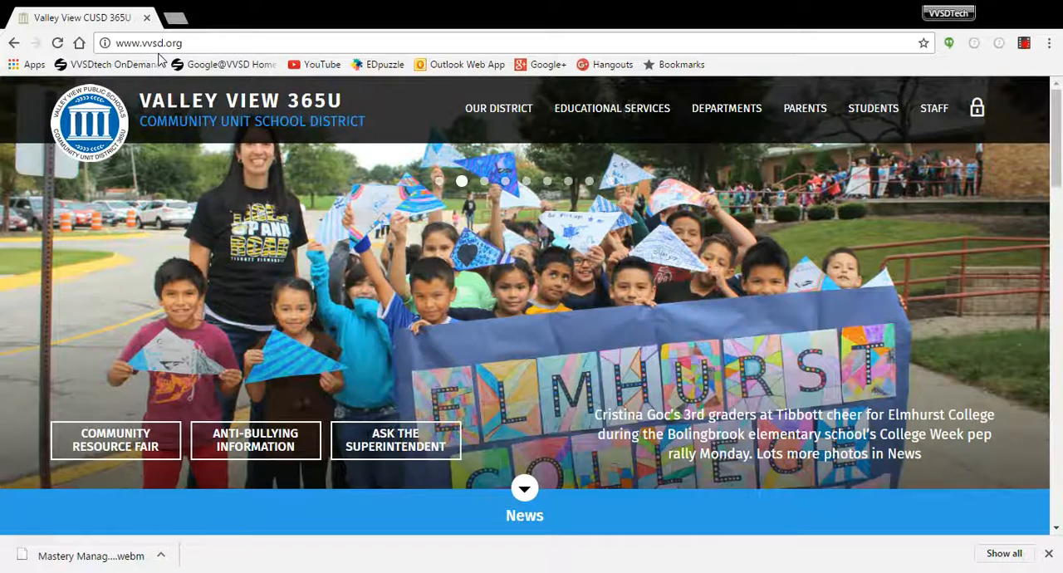
Step: Open the STAFF menu on the Valley View CUSD site to show Mastery Manager
click(933, 108)
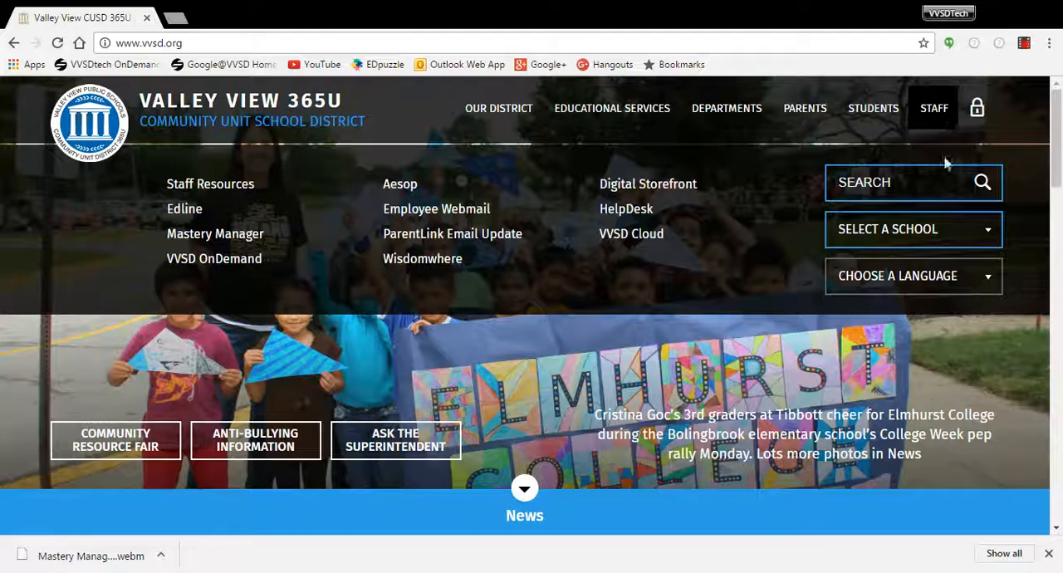
mouse_move(215, 233)
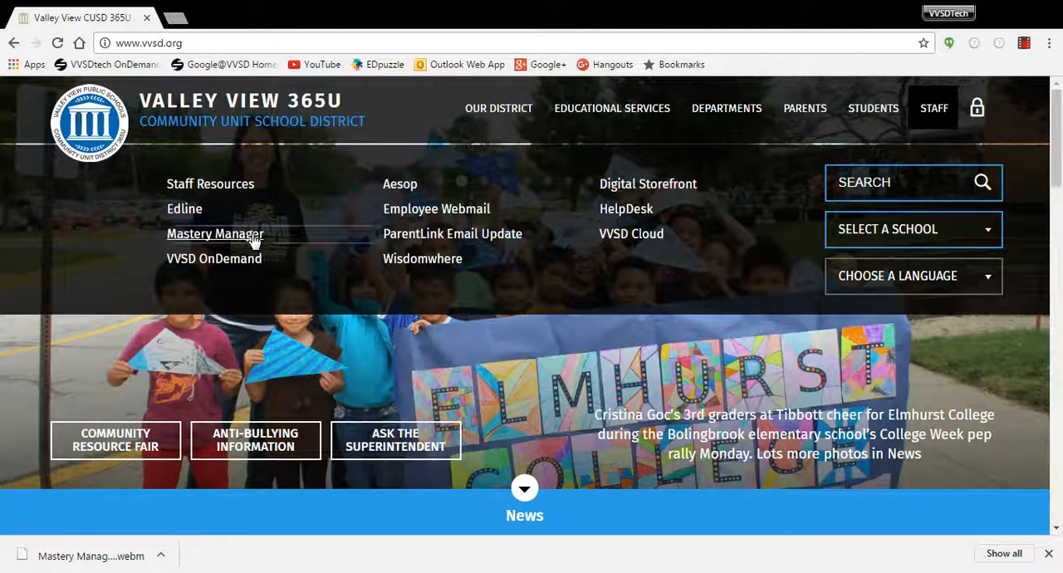
click(215, 233)
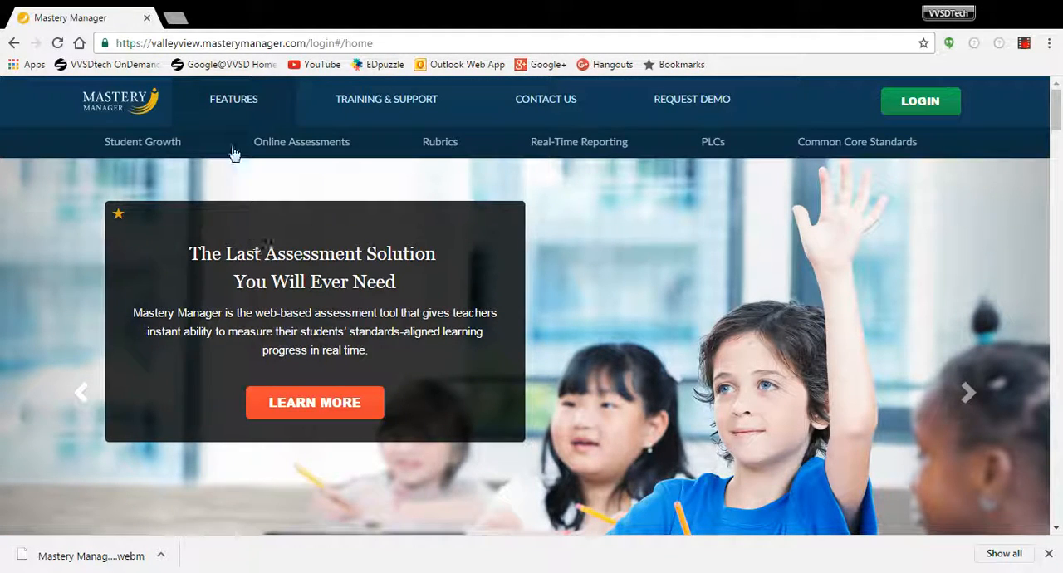
mouse_move(891, 101)
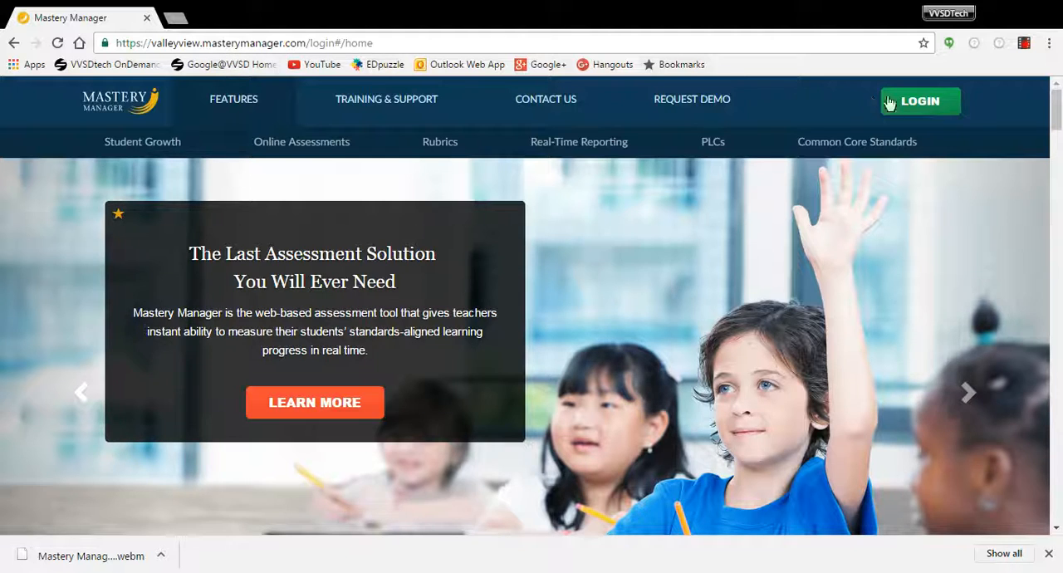
click(919, 101)
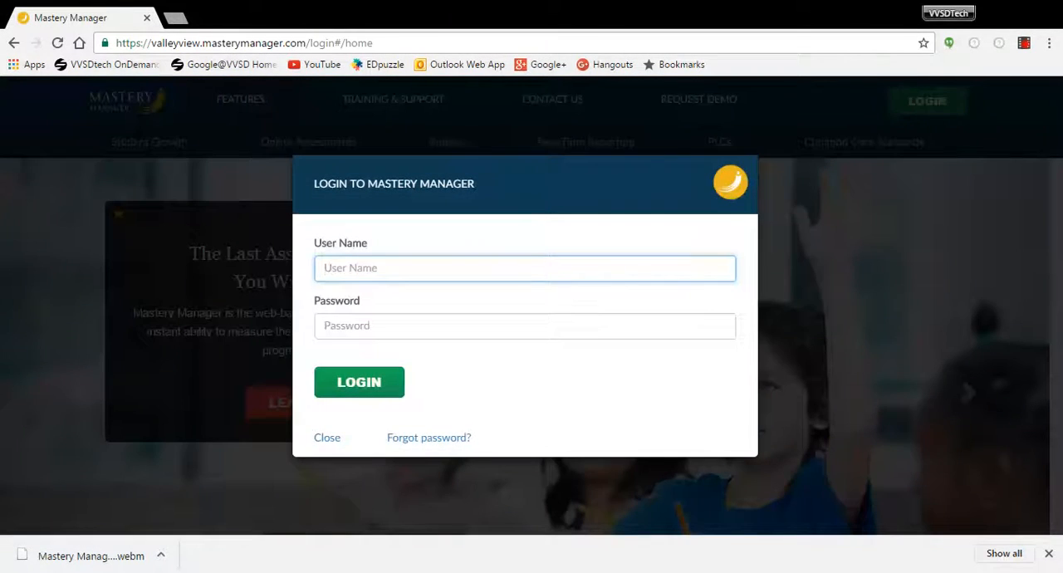
text(dillardse)
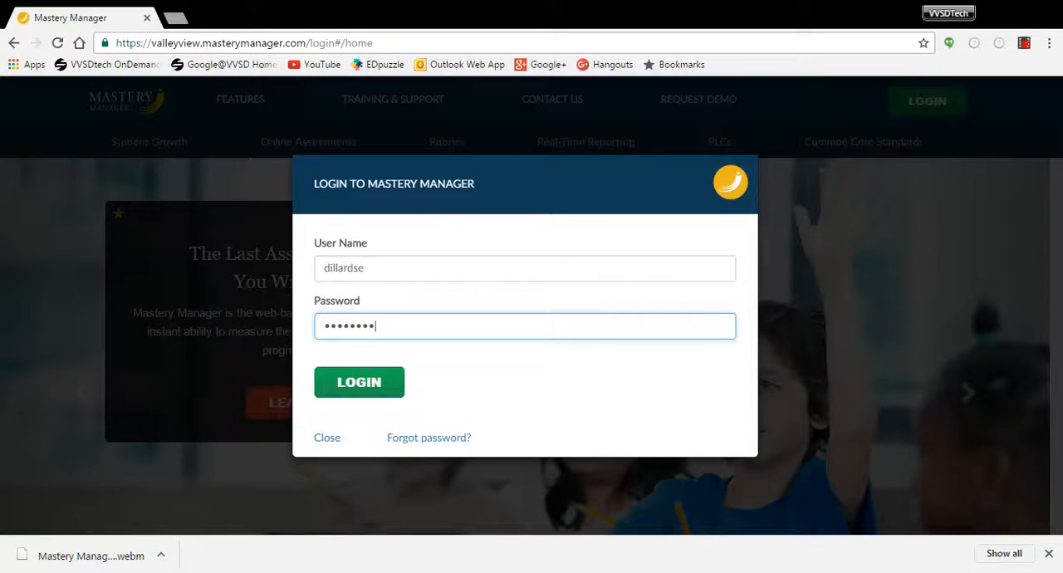
click(359, 382)
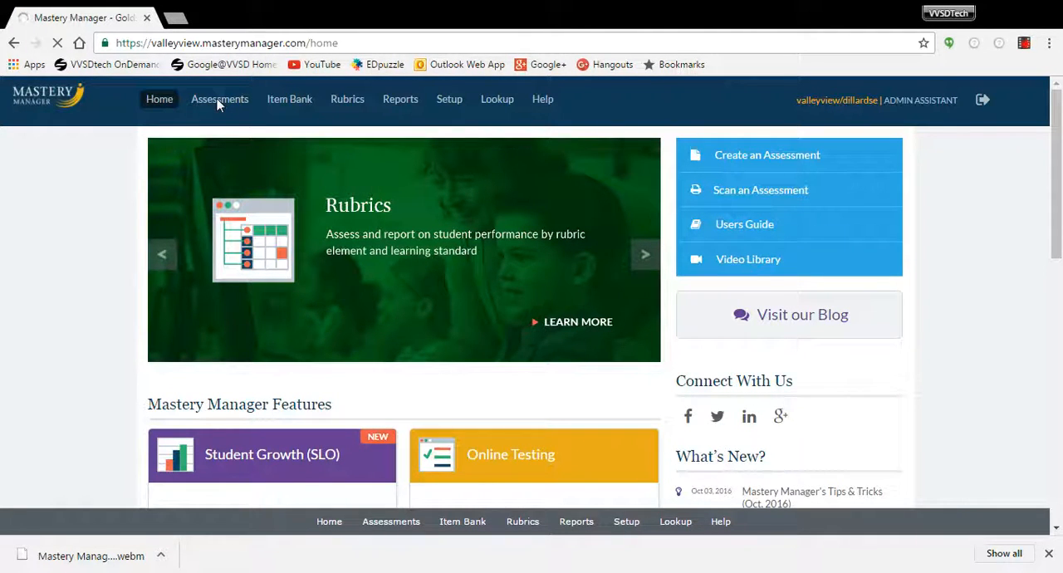
Step: Open the Assessments list from the top navigation bar
click(220, 99)
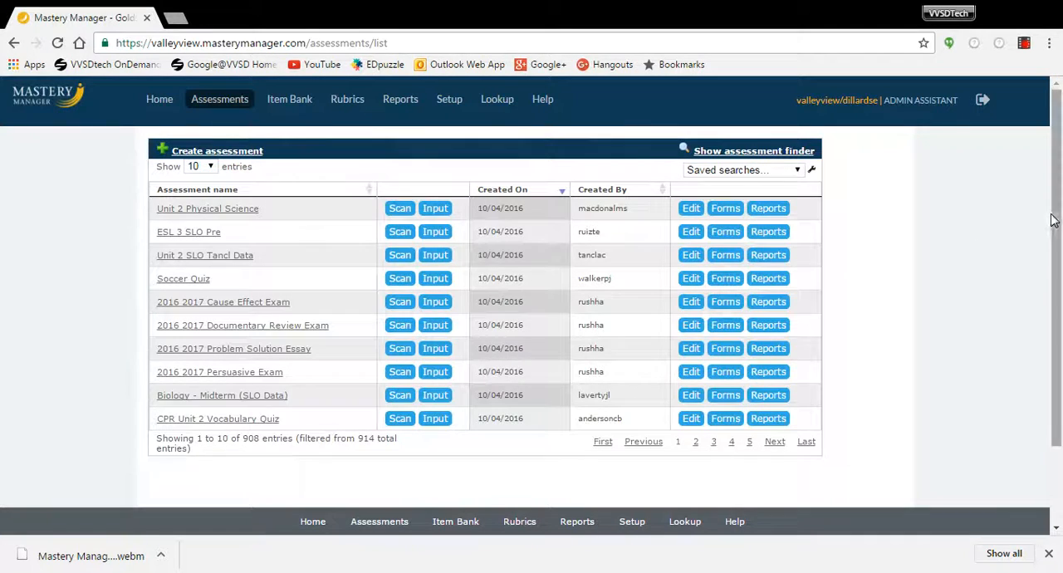
mouse_move(275, 461)
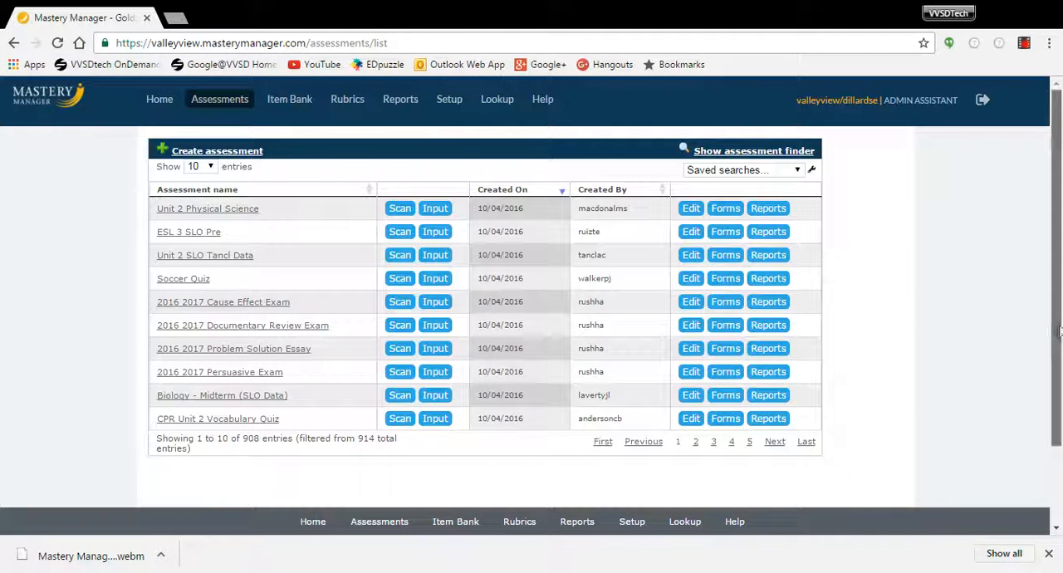
mouse_move(855, 181)
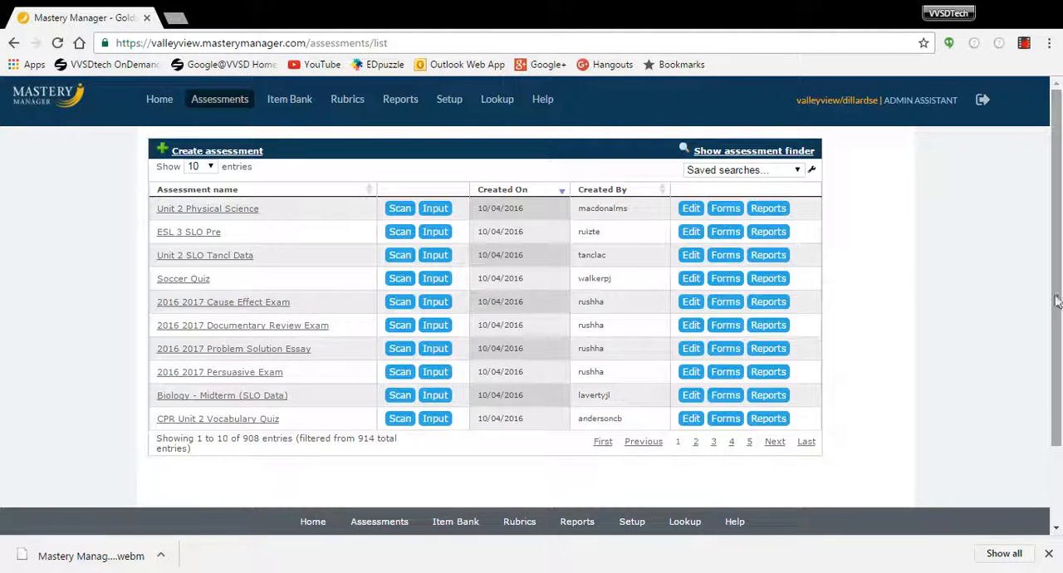
mouse_move(913, 322)
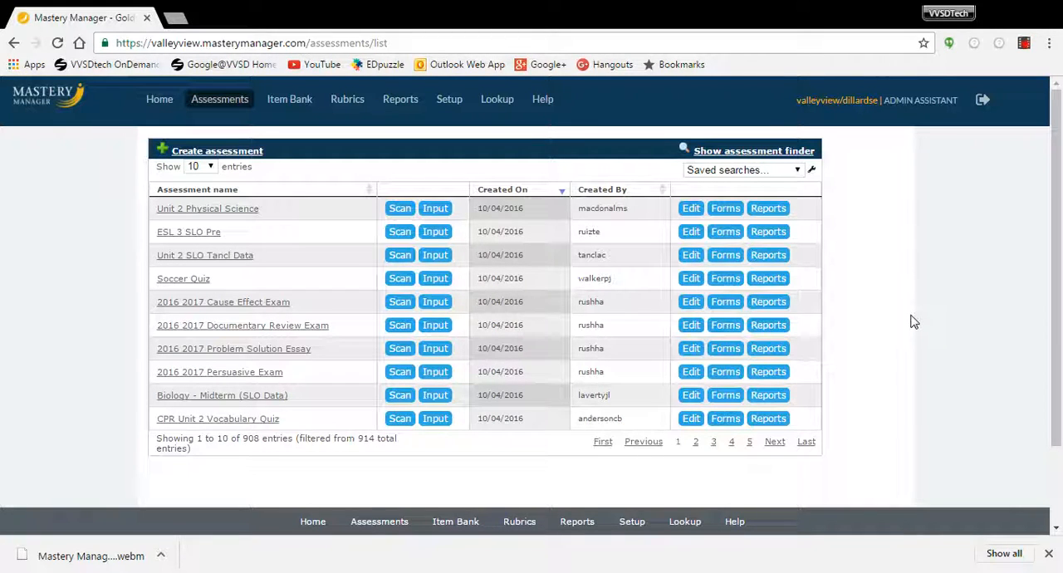
mouse_move(984, 208)
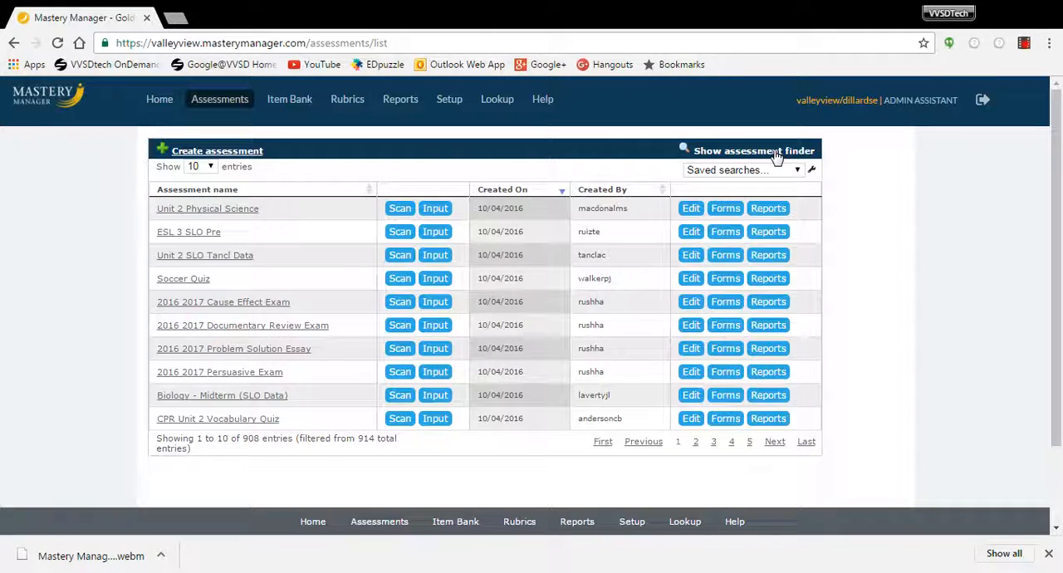
Step: Show the assessment finder, enter keyword 'district', and scroll through the 320 results
click(753, 150)
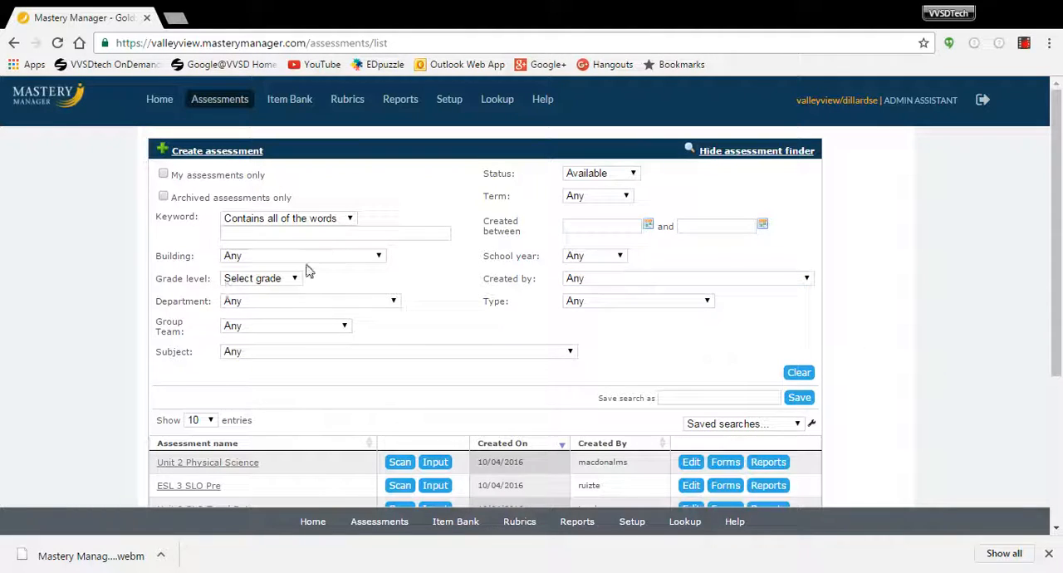
click(335, 232)
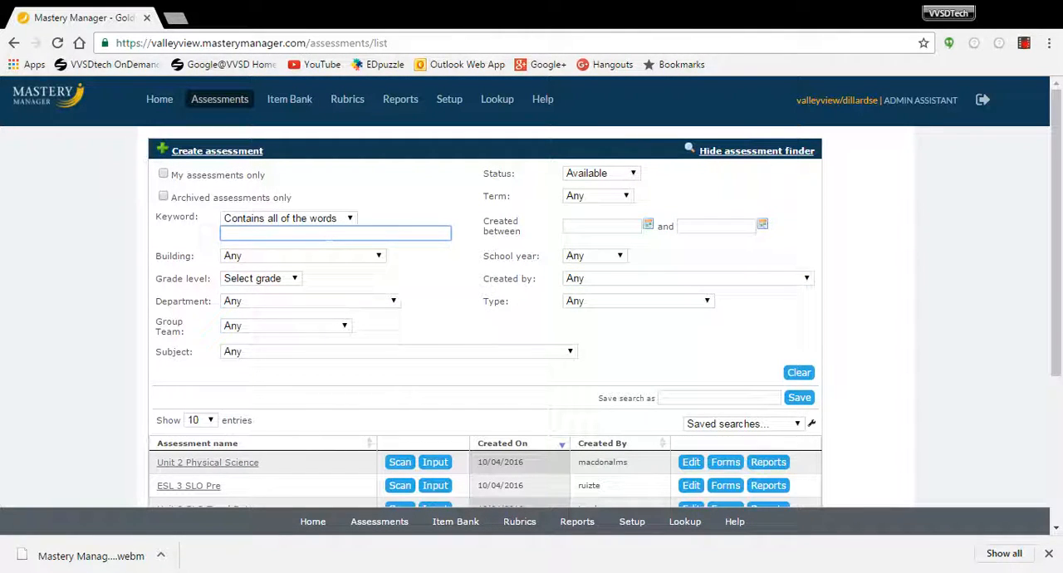
text(disc)
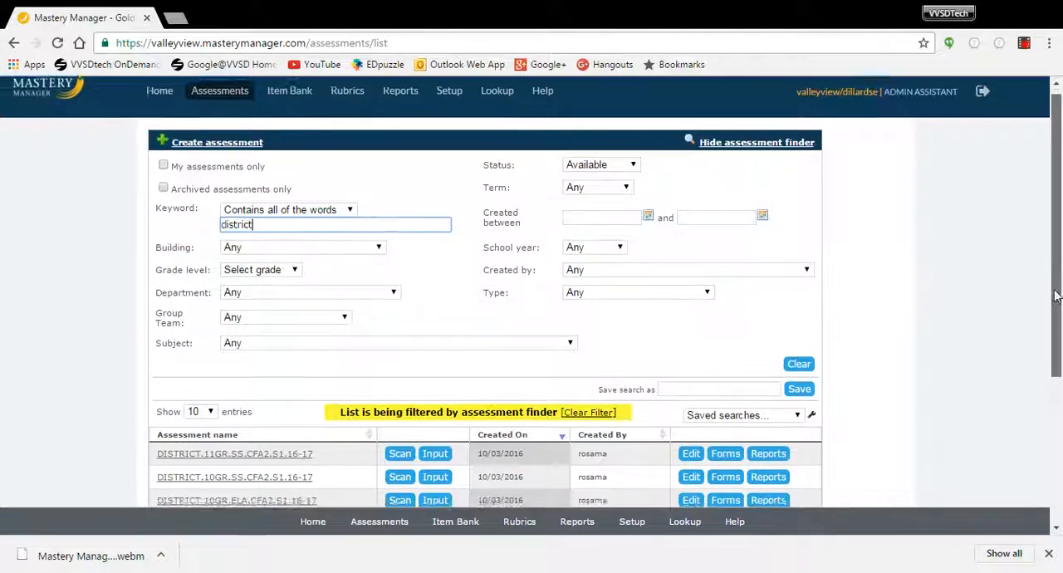
scroll(down, 3)
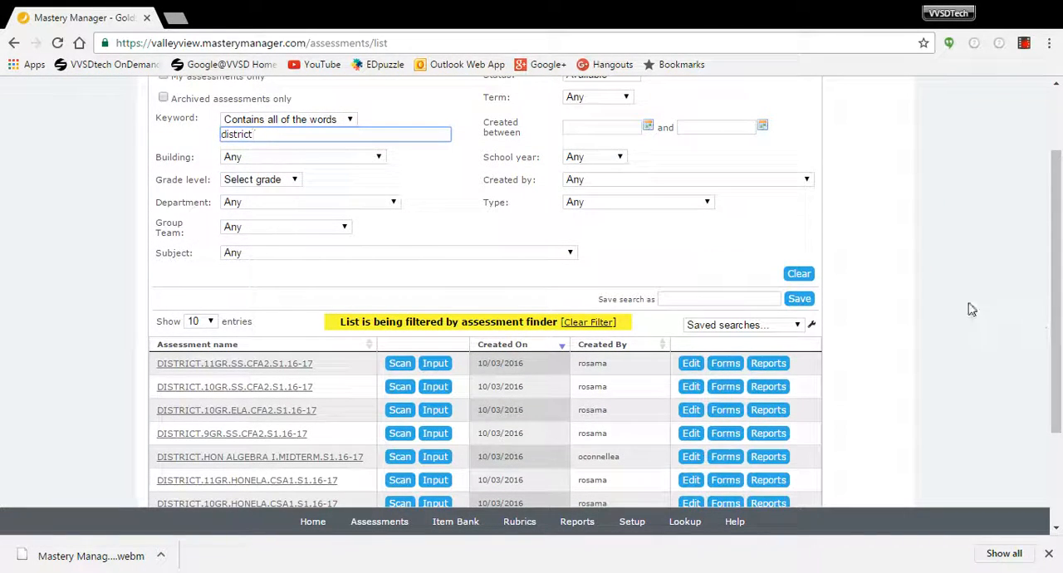
scroll(down, 3)
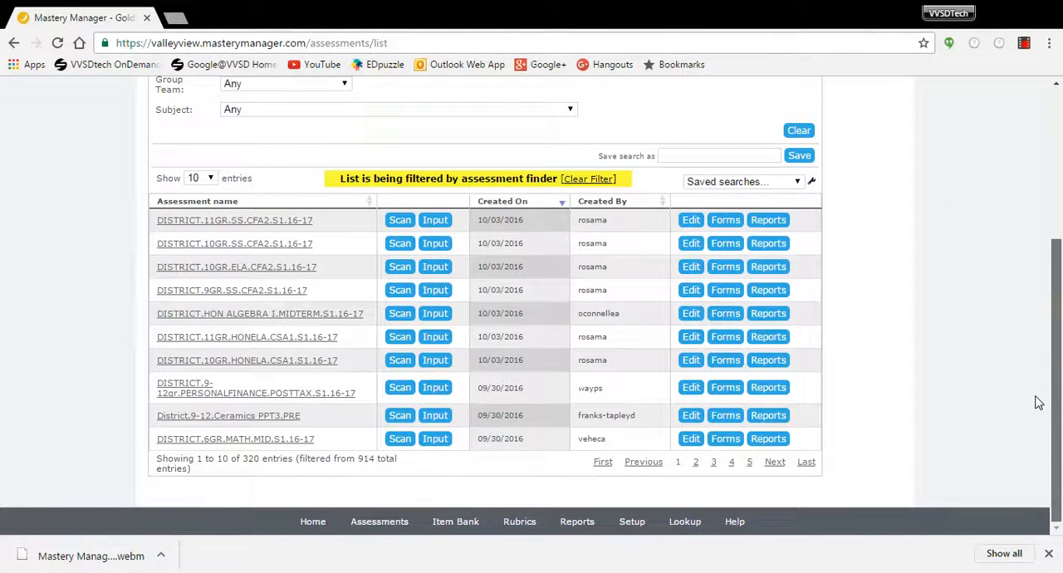
mouse_move(996, 439)
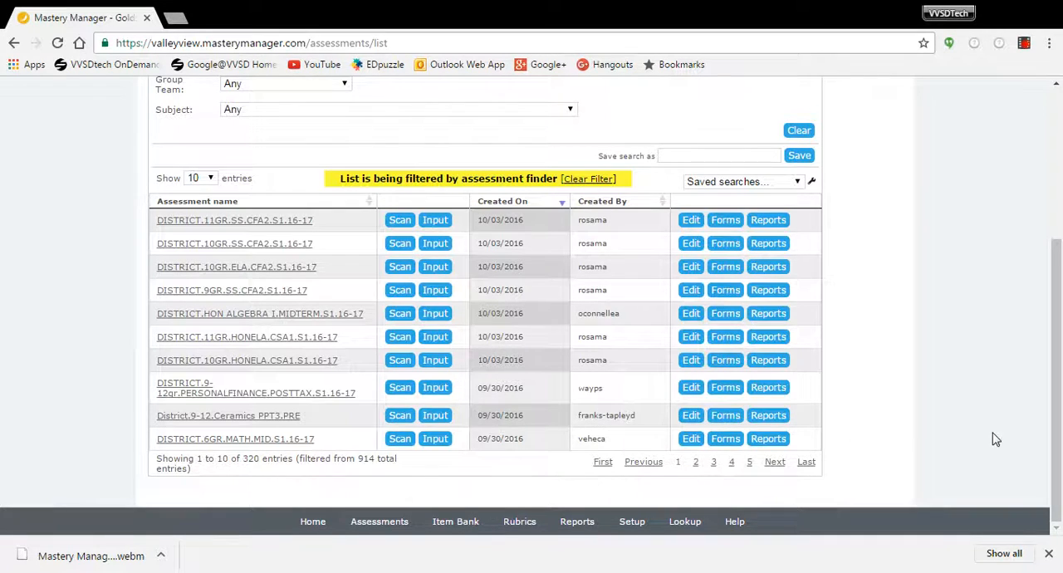